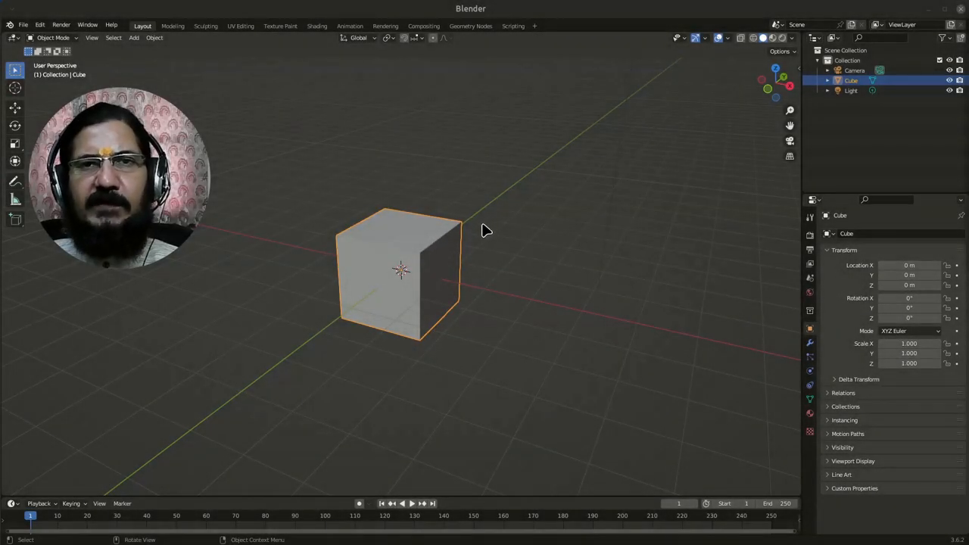
mouse_move(441, 238)
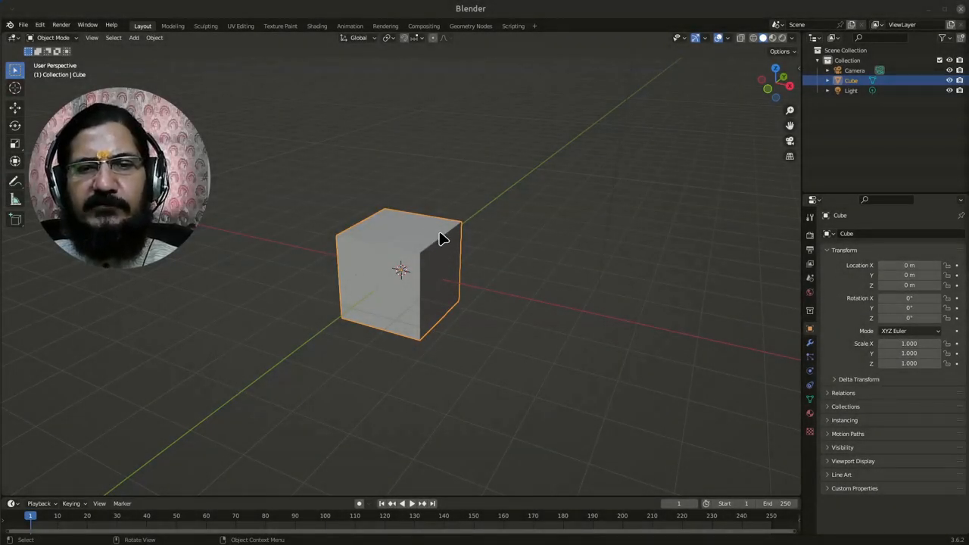
mouse_move(448, 289)
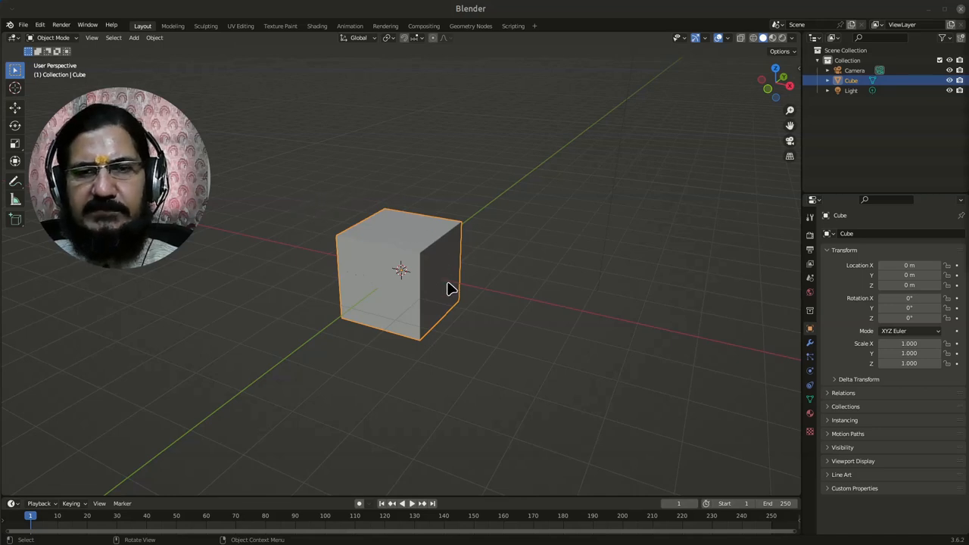
mouse_move(463, 327)
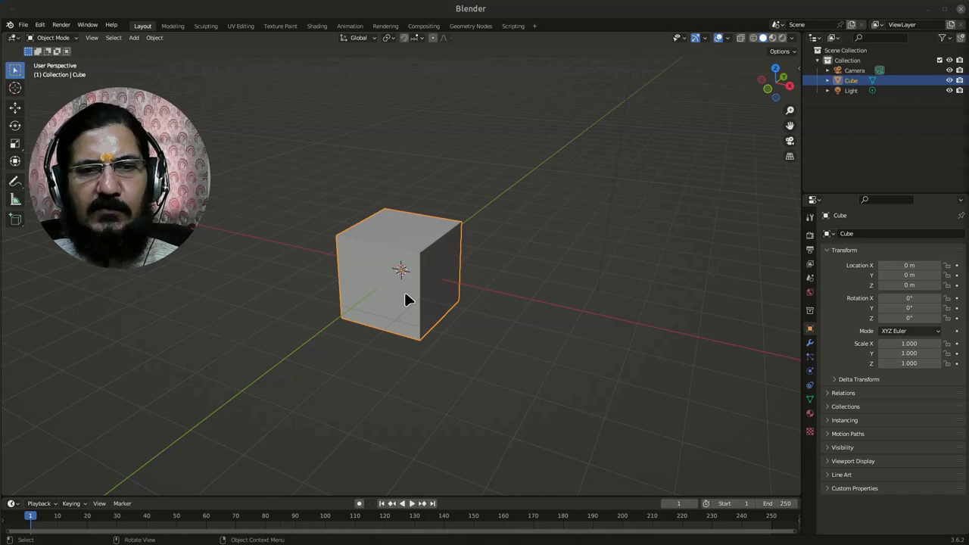
mouse_move(390, 206)
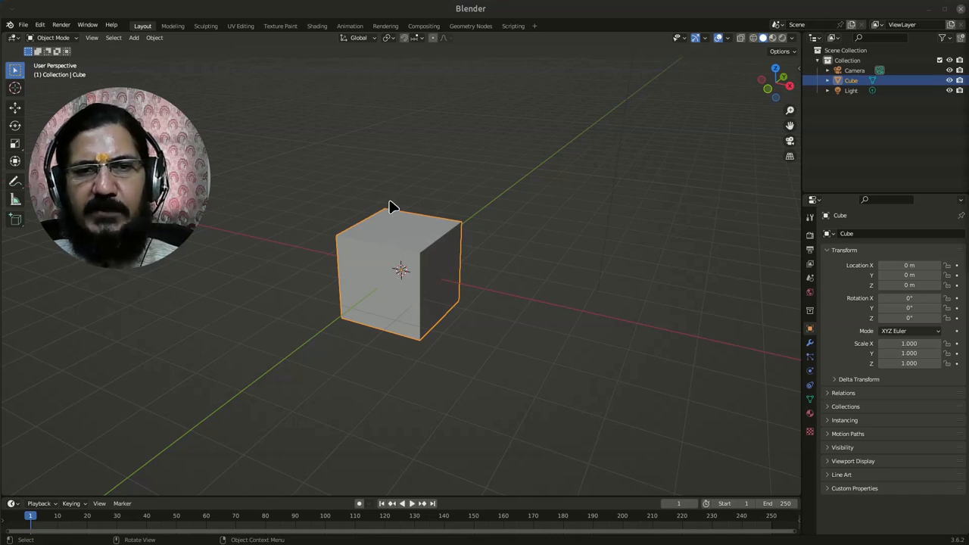
mouse_move(483, 163)
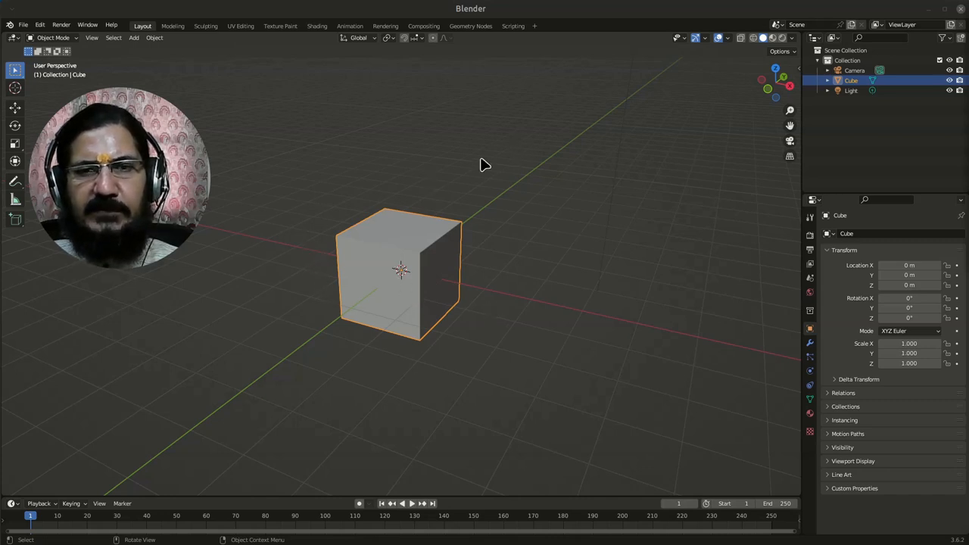
mouse_move(413, 311)
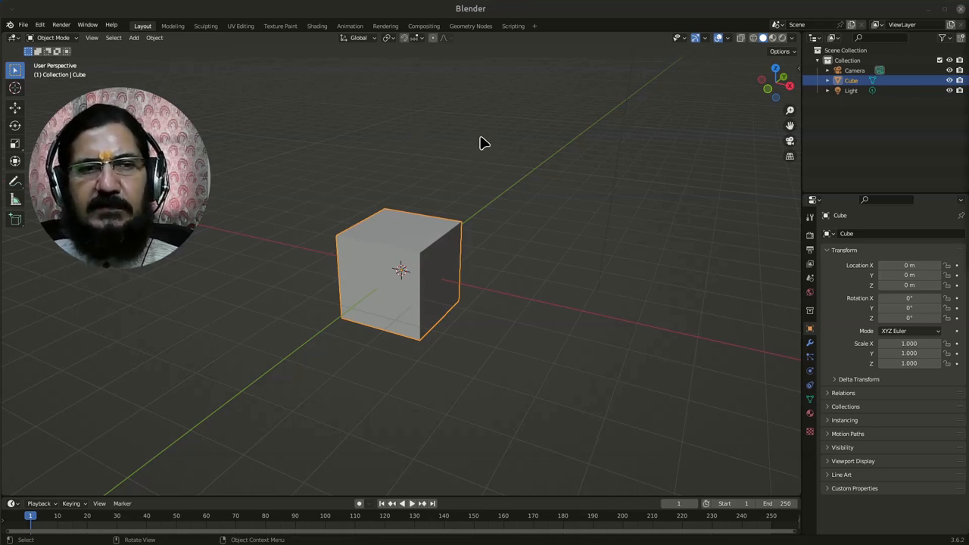
mouse_move(433, 263)
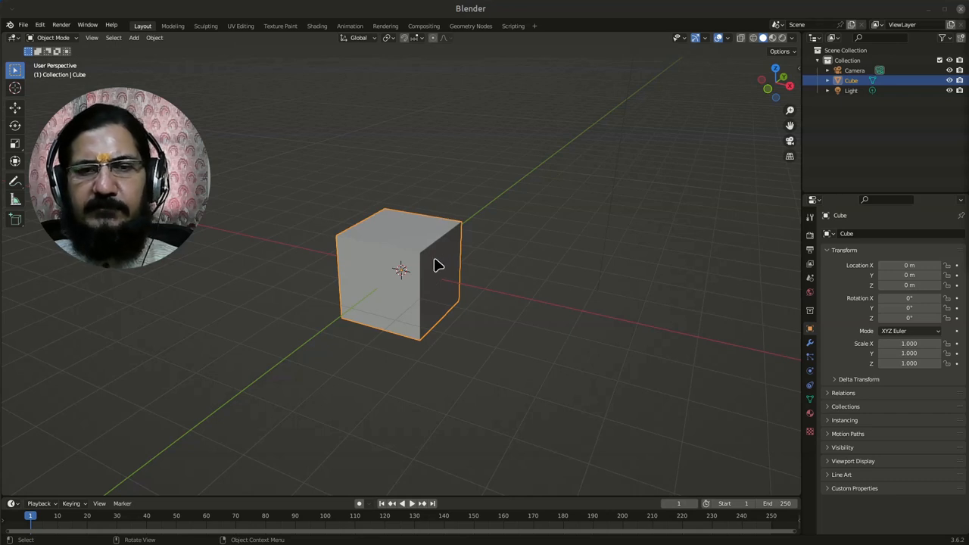
mouse_move(412, 296)
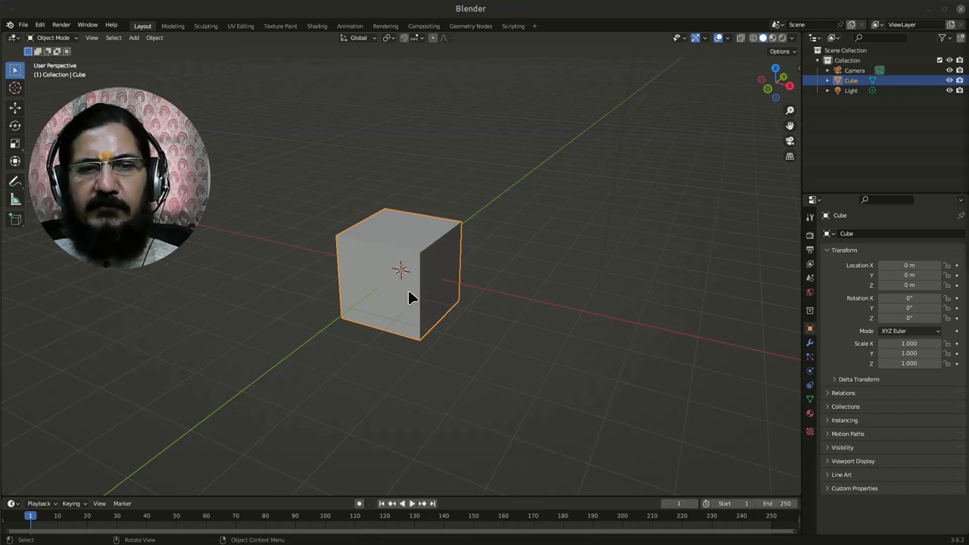
mouse_move(397, 305)
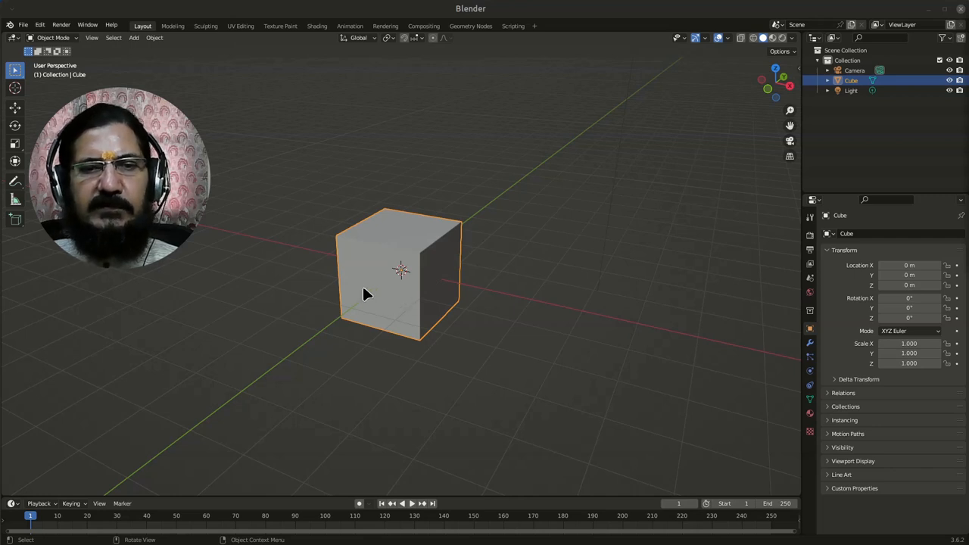
mouse_move(390, 308)
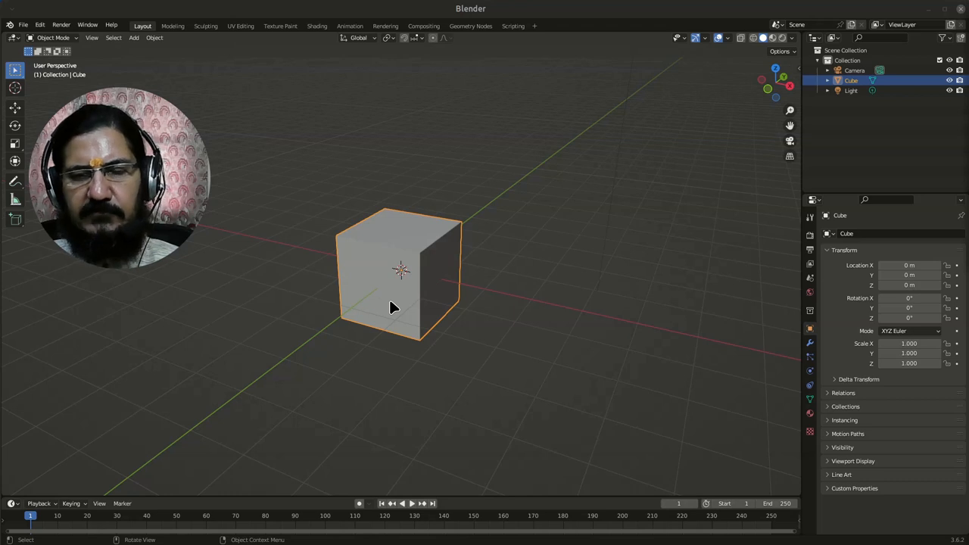
mouse_move(405, 312)
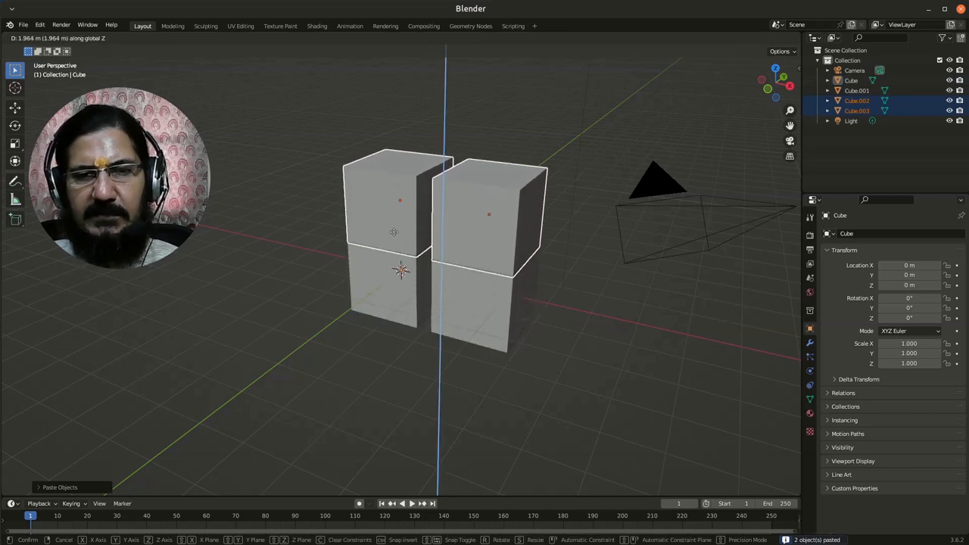
Place the pasted pair of cubes on top of the original pair, forming a two-by-two block.
left_click(392, 404)
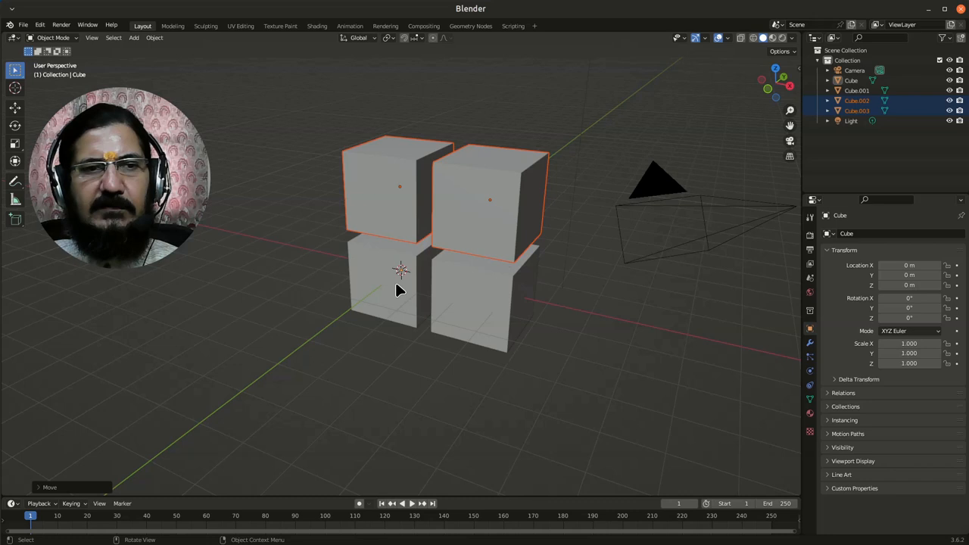
mouse_move(466, 358)
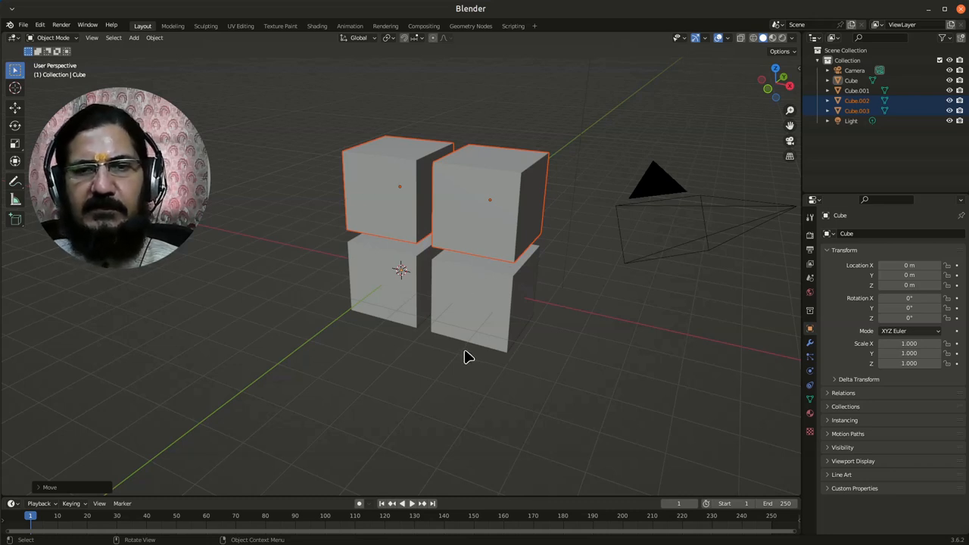
mouse_move(578, 409)
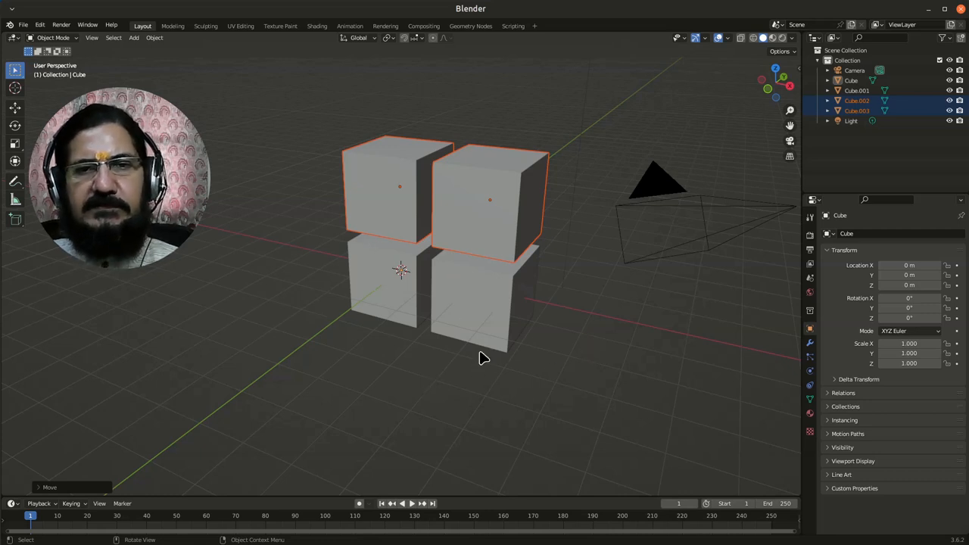
mouse_move(309, 267)
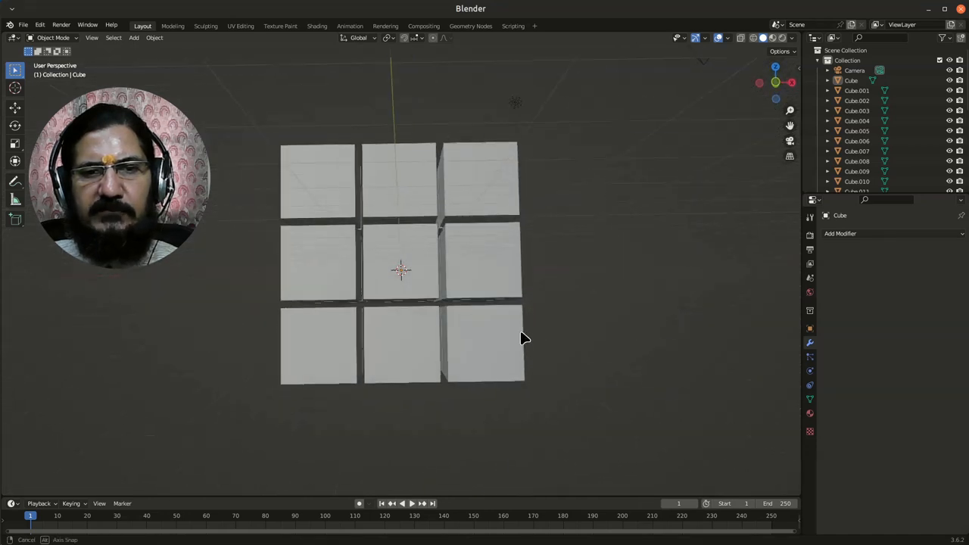
Orbit around the cube block to view it from the sides, straight on and from above.
left_click_drag(527, 339, 582, 372)
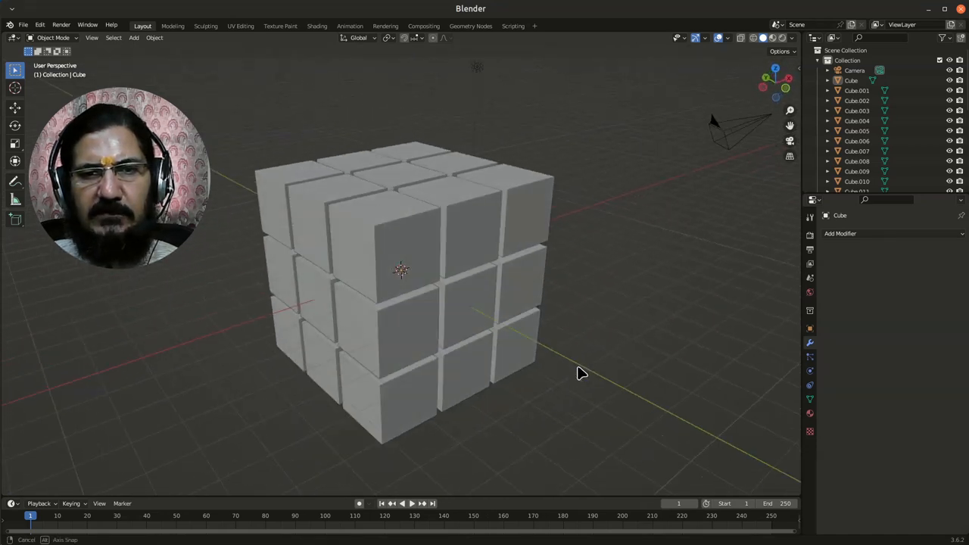
left_click_drag(581, 372, 583, 361)
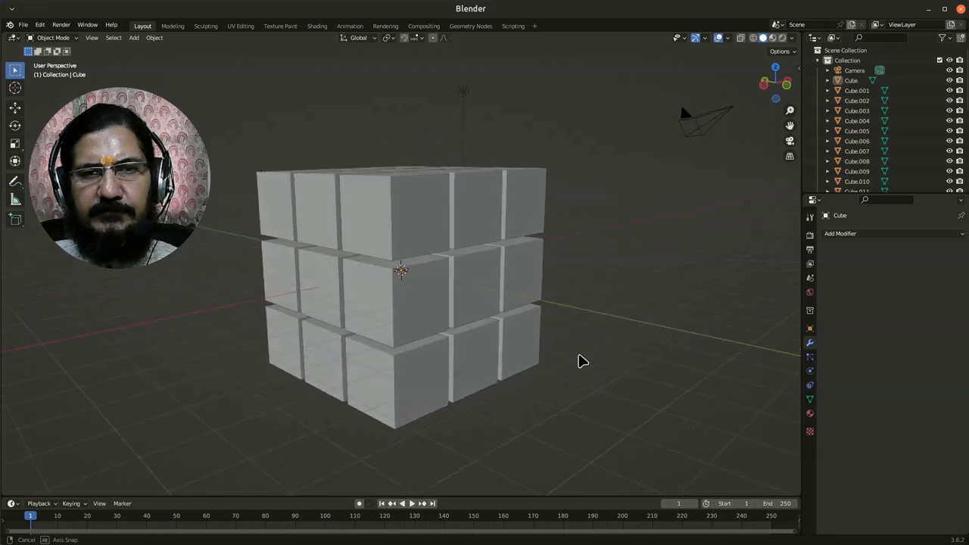
left_click_drag(583, 360, 496, 364)
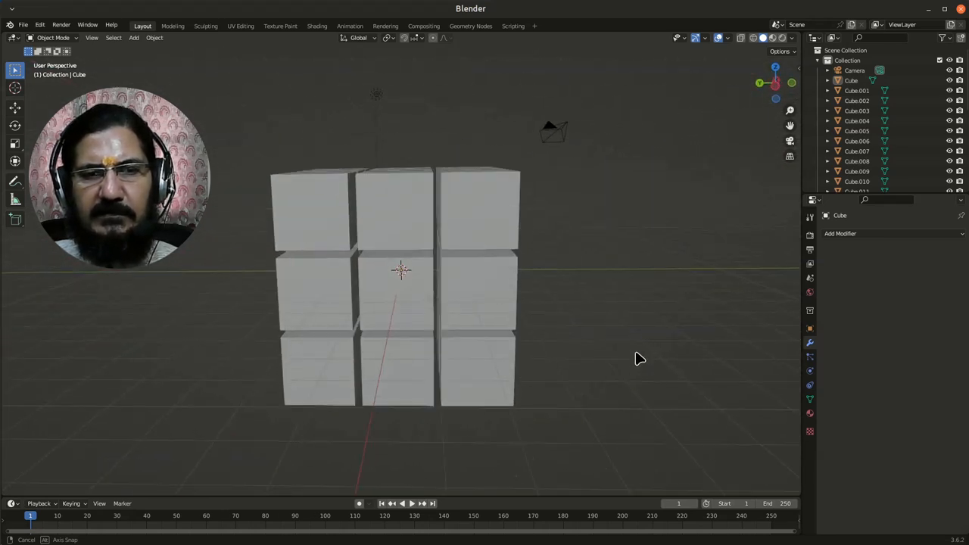
left_click_drag(639, 359, 505, 301)
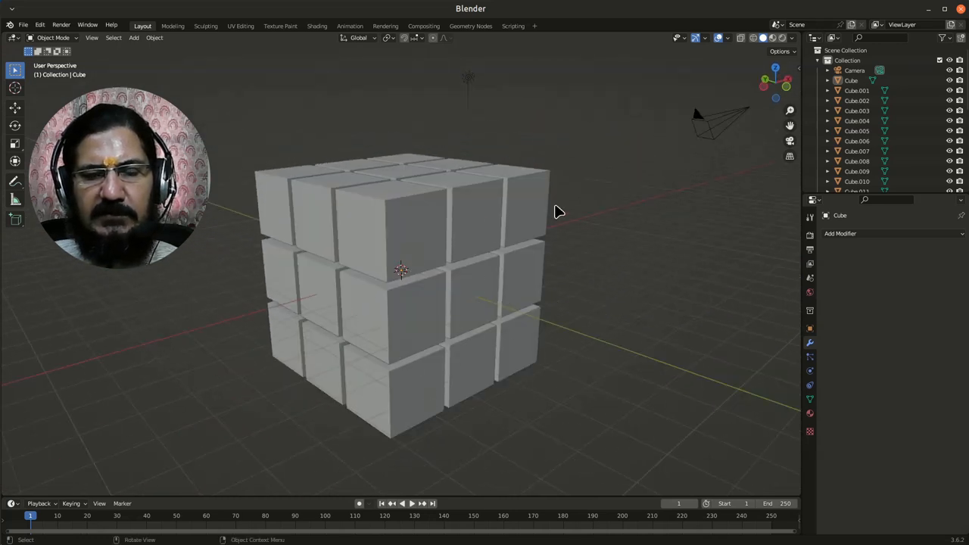
left_click_drag(559, 212, 349, 332)
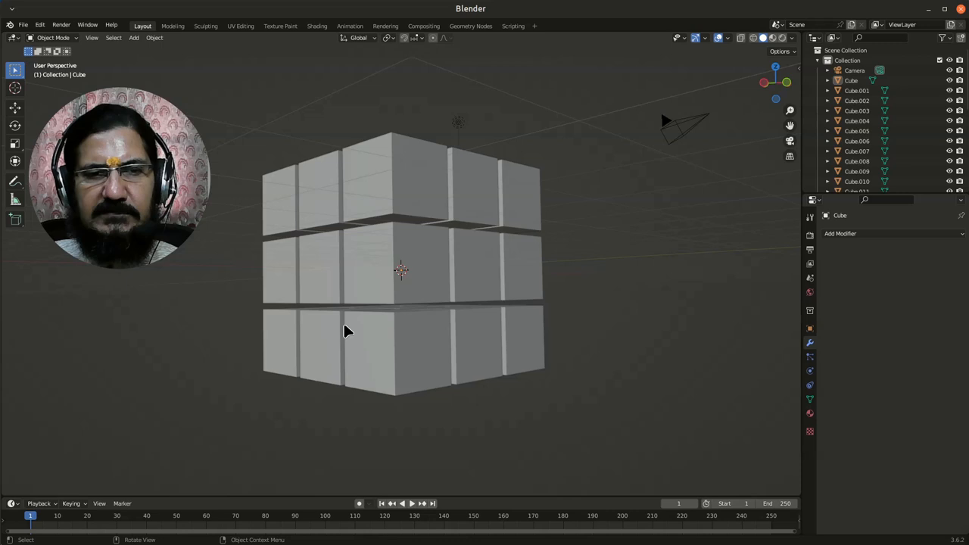
left_click_drag(345, 330, 297, 371)
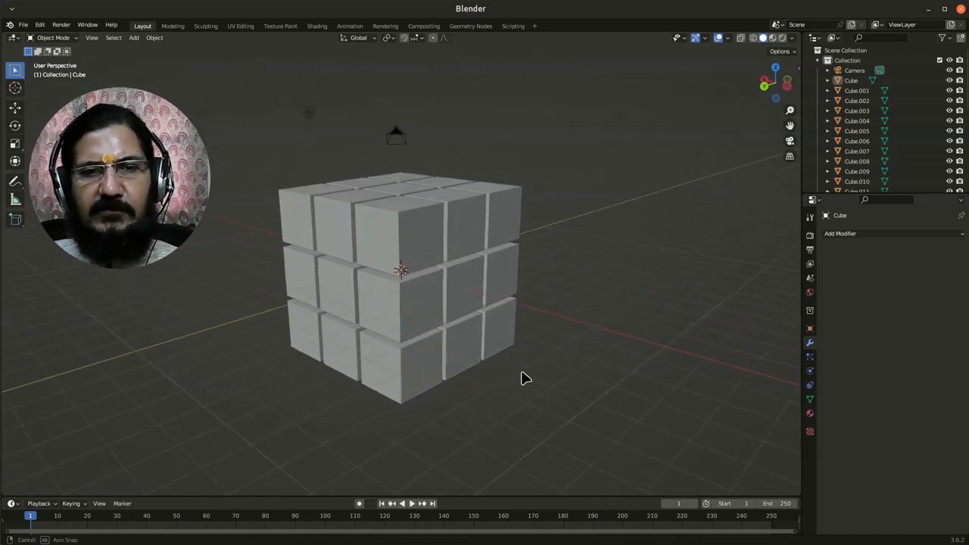
left_click_drag(527, 379, 400, 293)
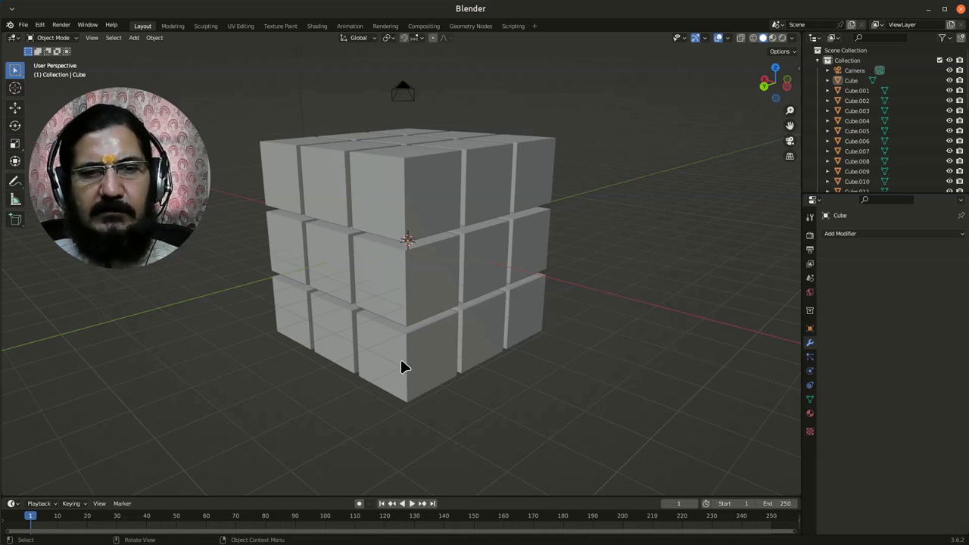
mouse_move(391, 400)
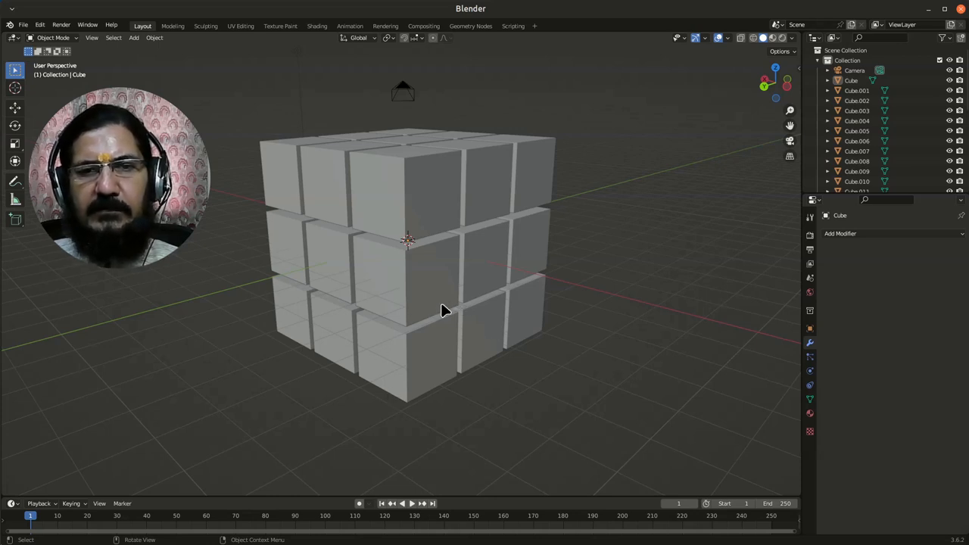
mouse_move(454, 339)
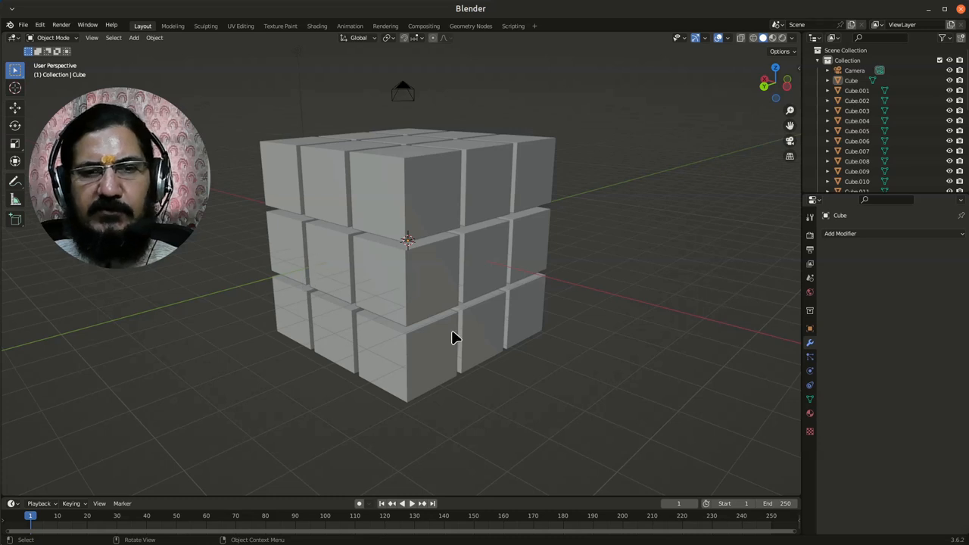
mouse_move(618, 382)
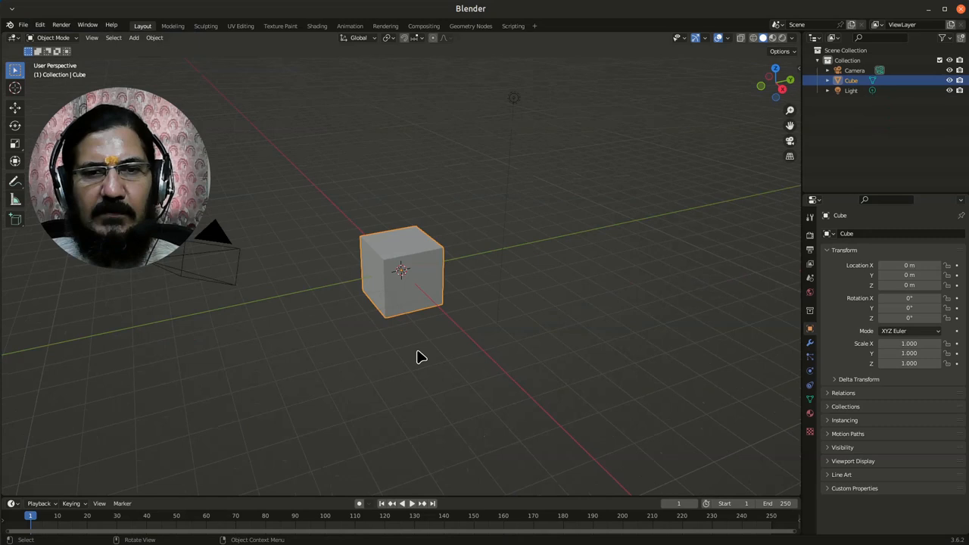
mouse_move(360, 363)
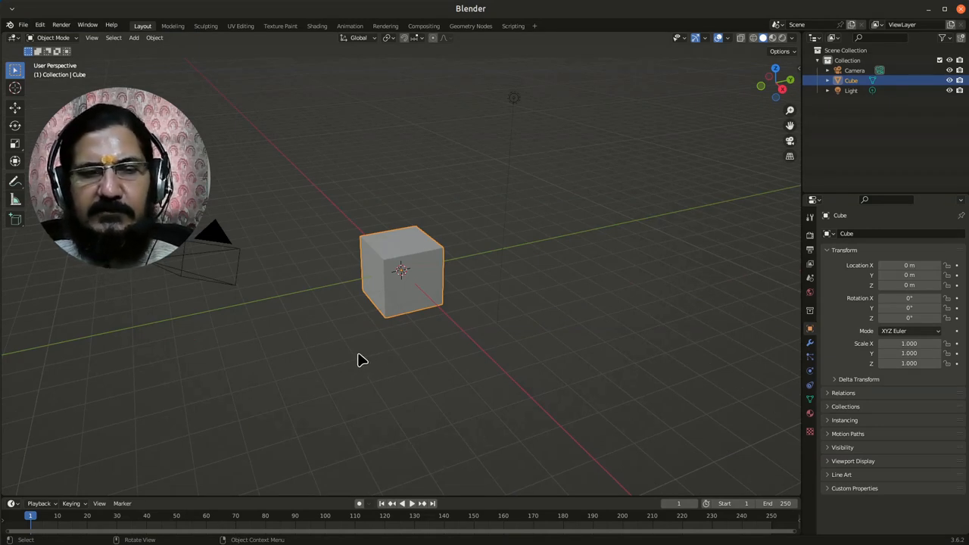
mouse_move(391, 320)
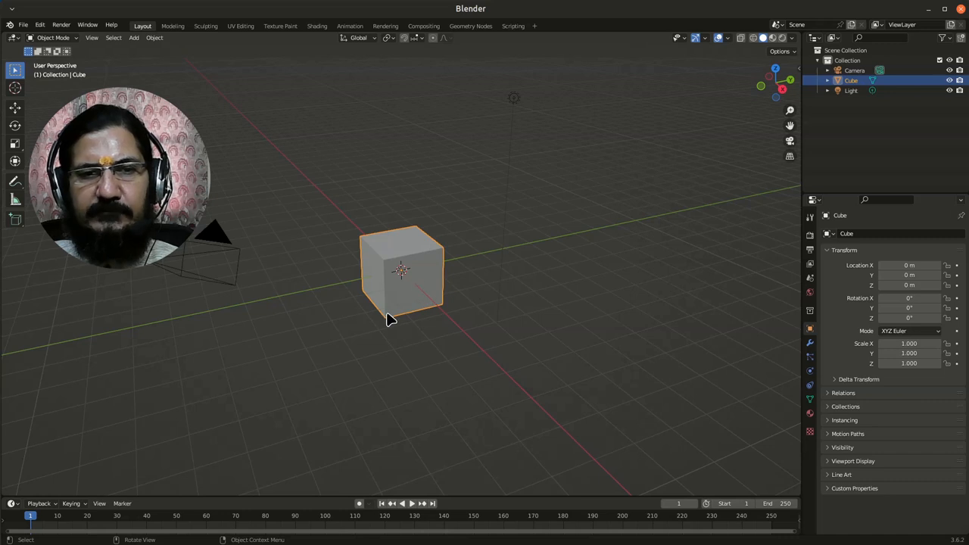
mouse_move(399, 354)
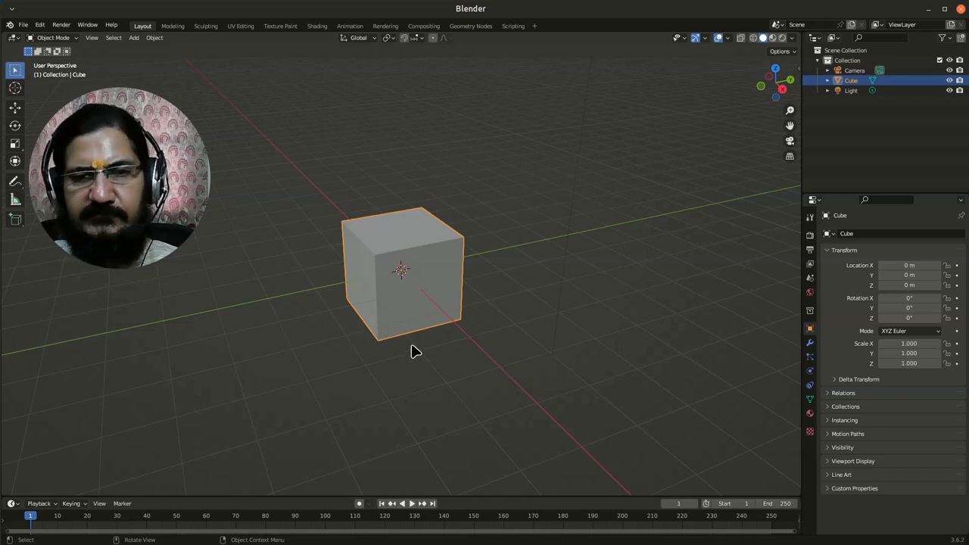
In front view, move the pasted cube along X with a gap and copy the original cube again.
key("KP_1")
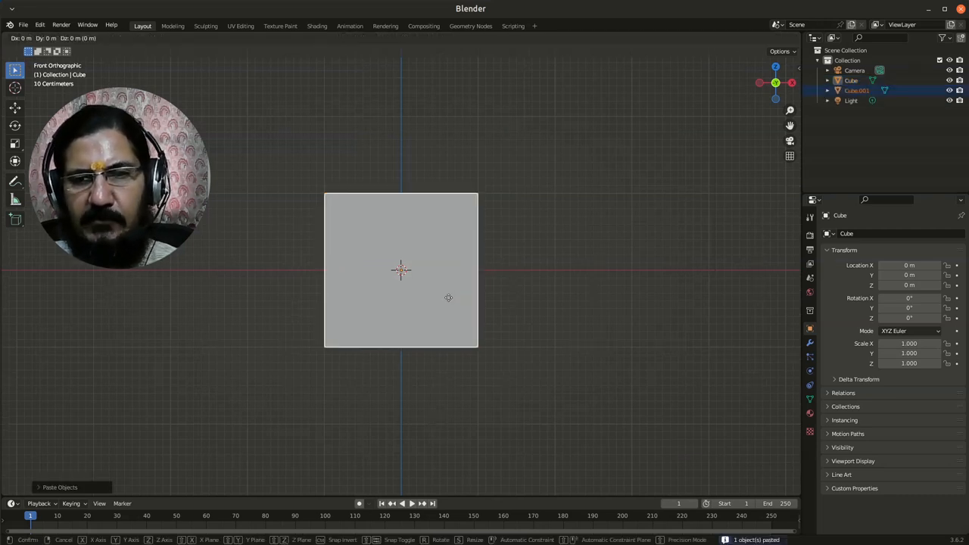
left_click_drag(401, 270, 573, 270)
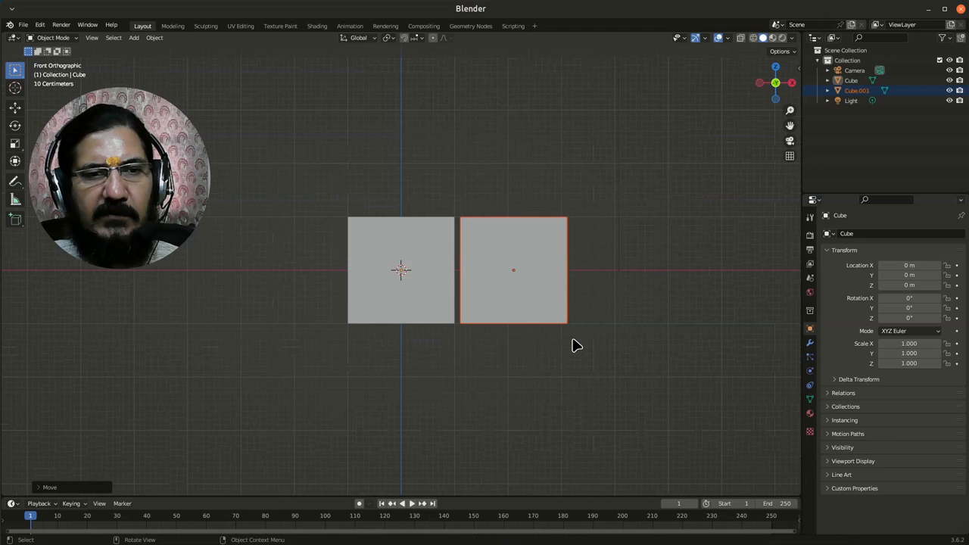
mouse_move(310, 240)
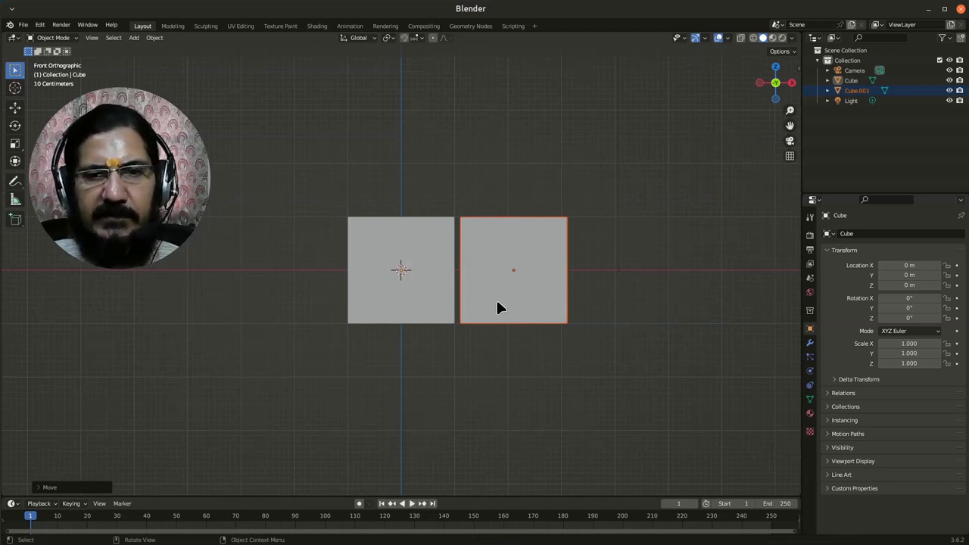
left_click(400, 270)
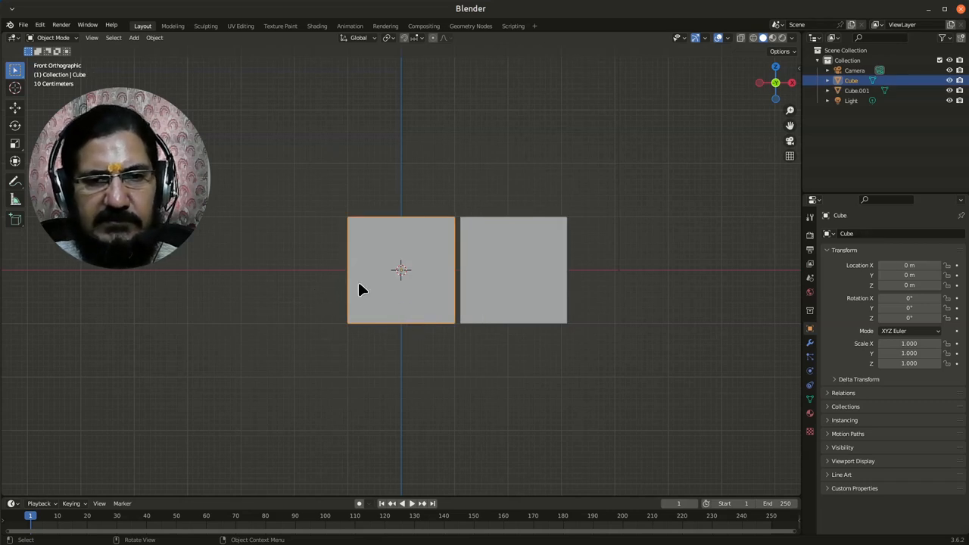
key("ctrl+c")
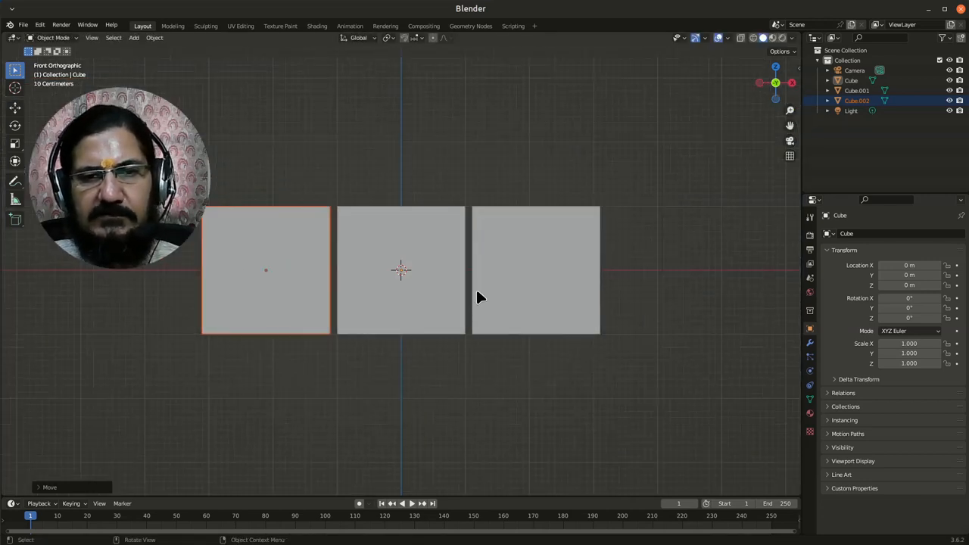
left_click_drag(476, 297, 462, 336)
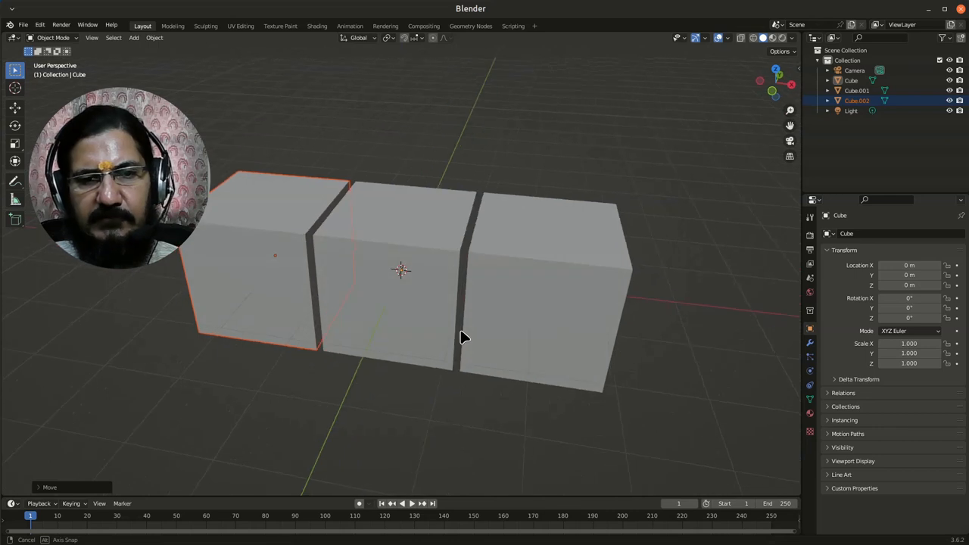
In front view, place the newest row of cubes on top to complete the nine-cube wall.
key("KP_1")
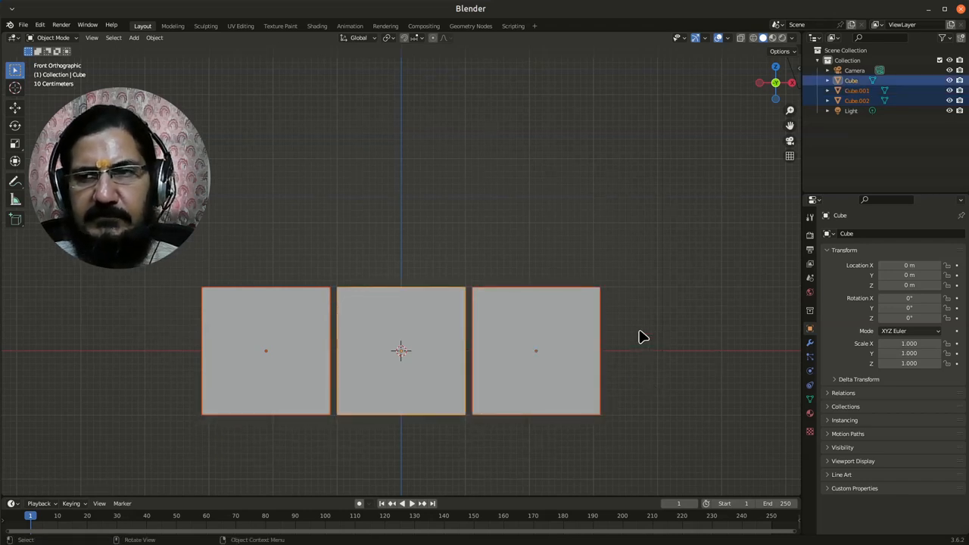
mouse_move(468, 257)
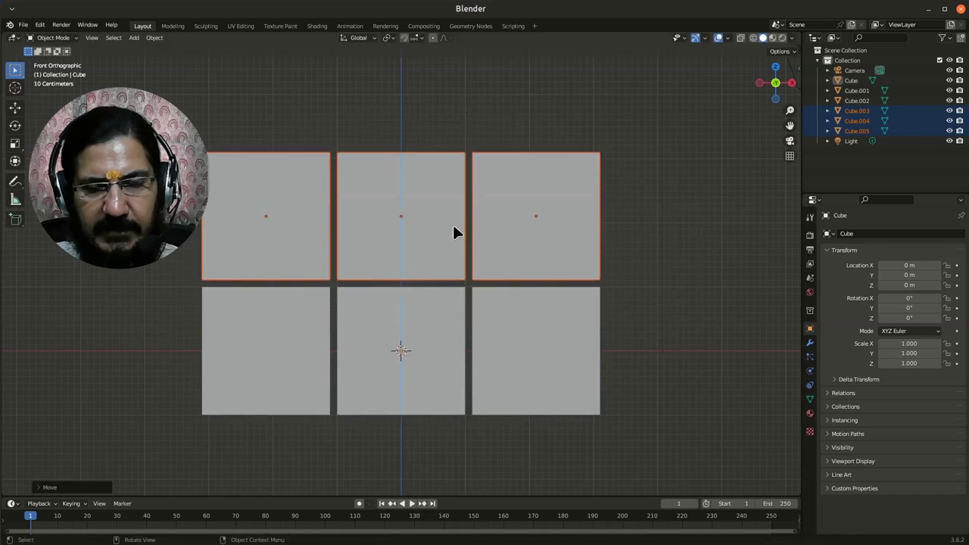
scroll("down", 3)
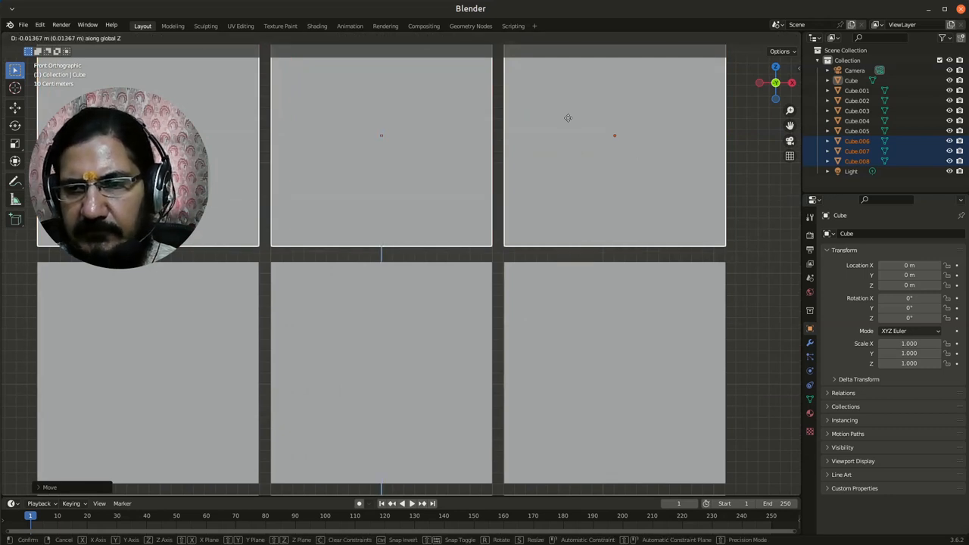
left_click(619, 342)
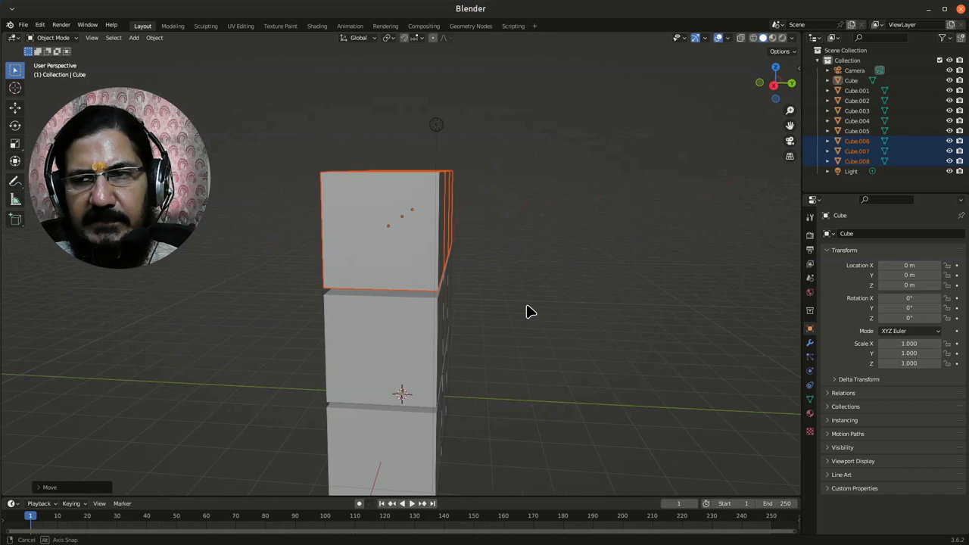
Look over the nine-cube wall and select all nine cubes in the Outliner.
left_click_drag(530, 312, 361, 336)
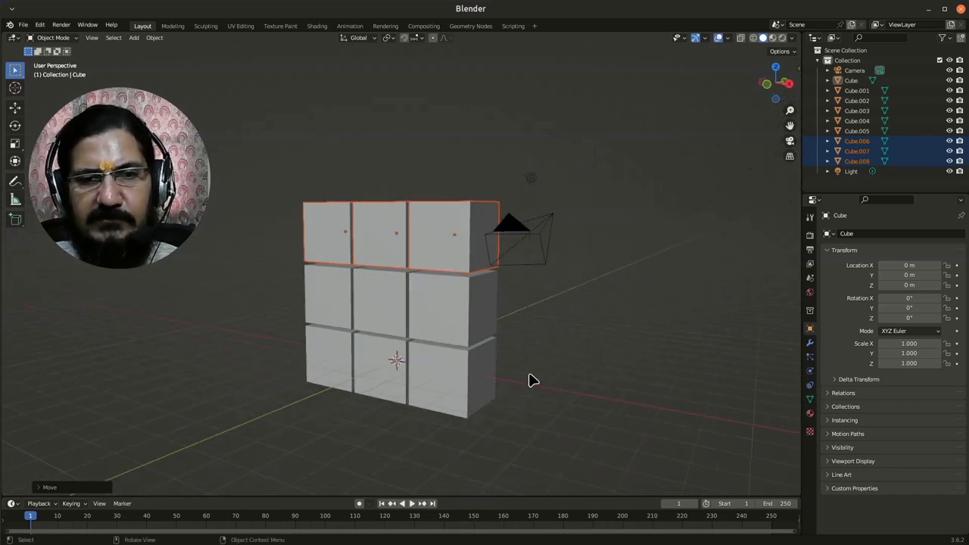
left_click_drag(533, 380, 364, 351)
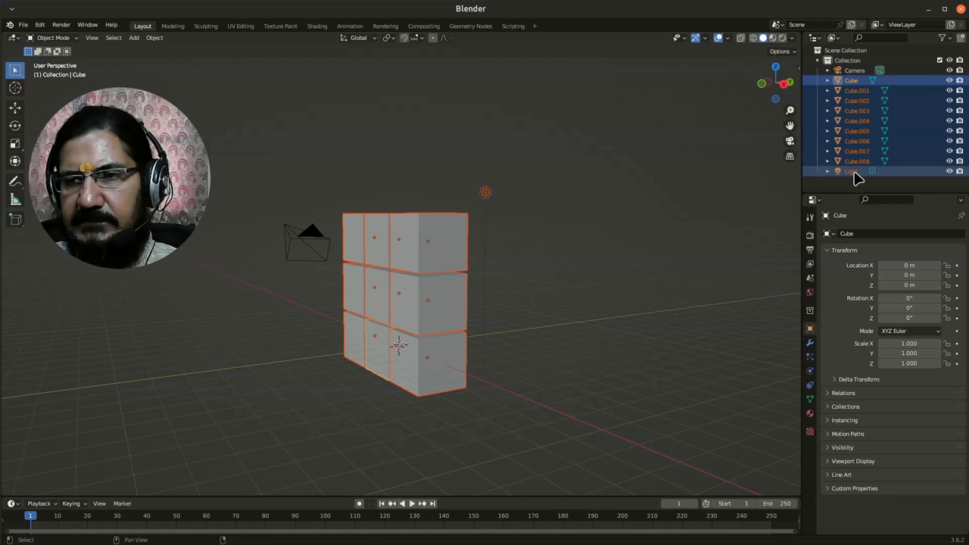
left_click(848, 171)
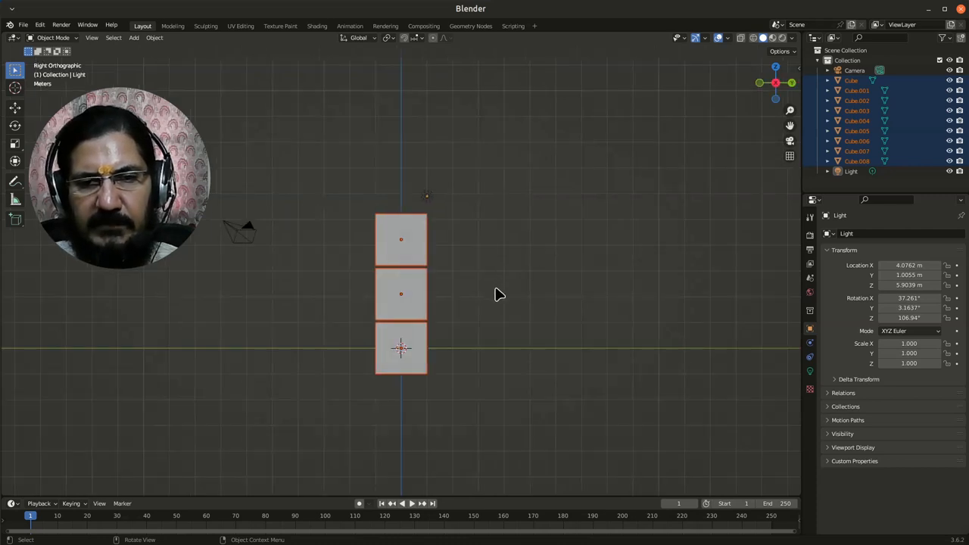
Paste a copy of the nine-cube wall and move it back beside the first with a gap.
key("ctrl+v")
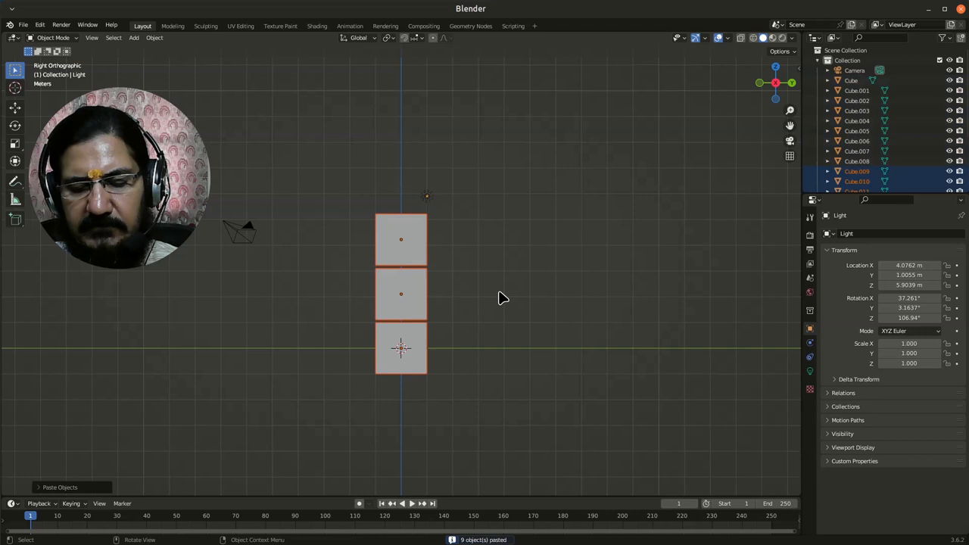
key("g")
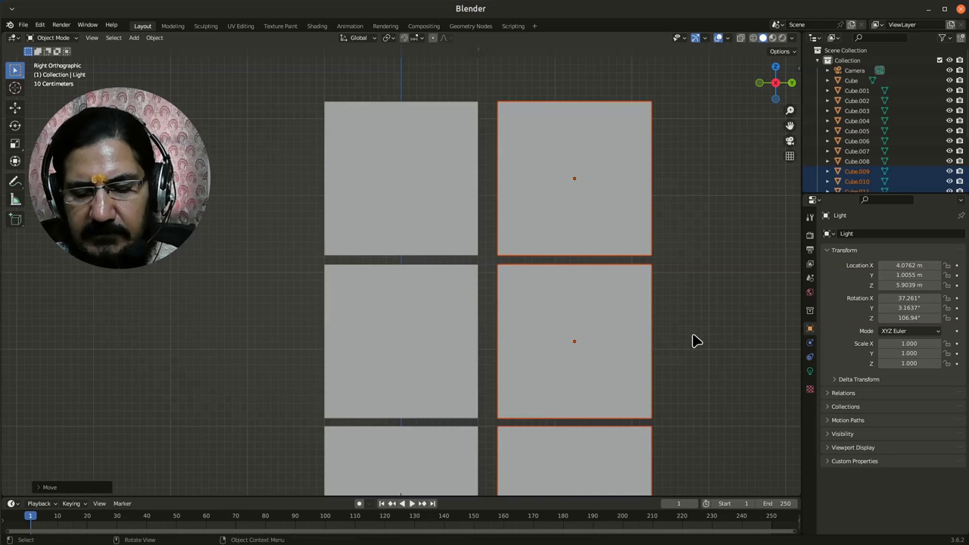
left_click_drag(696, 341, 684, 334)
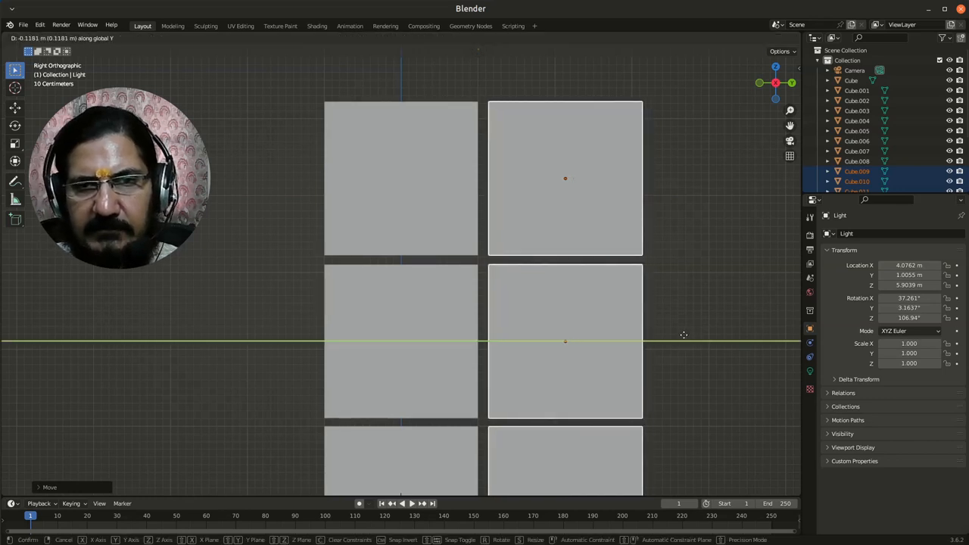
left_click(566, 348)
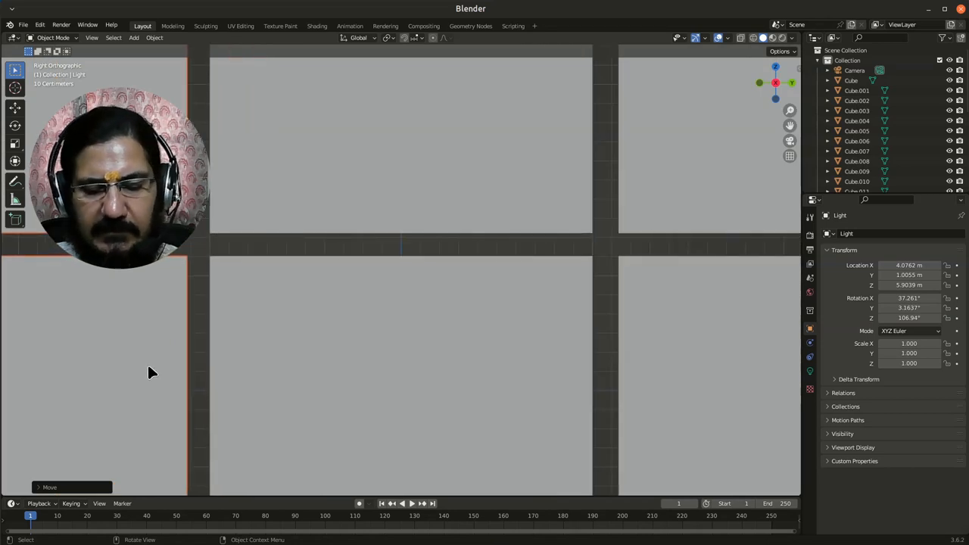
Move the third wall along the depth and place it with a matching gap.
key("g")
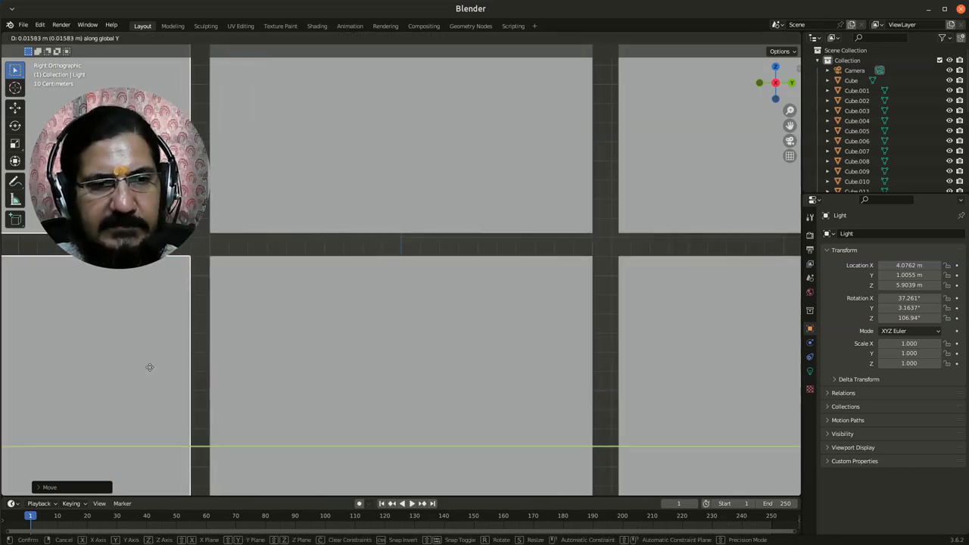
left_click(150, 368)
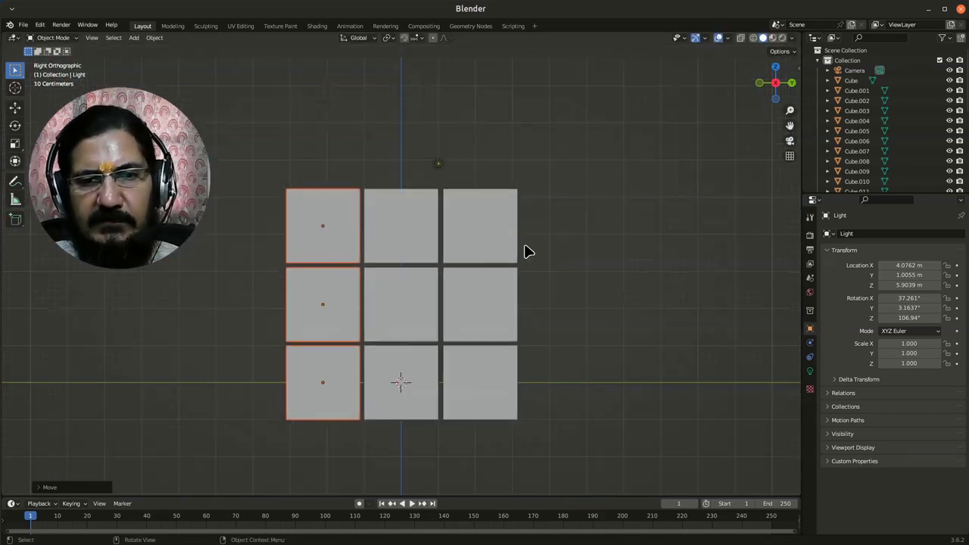
Orbit around the assembled block to check the front, top and side gaps.
left_click_drag(530, 251, 433, 271)
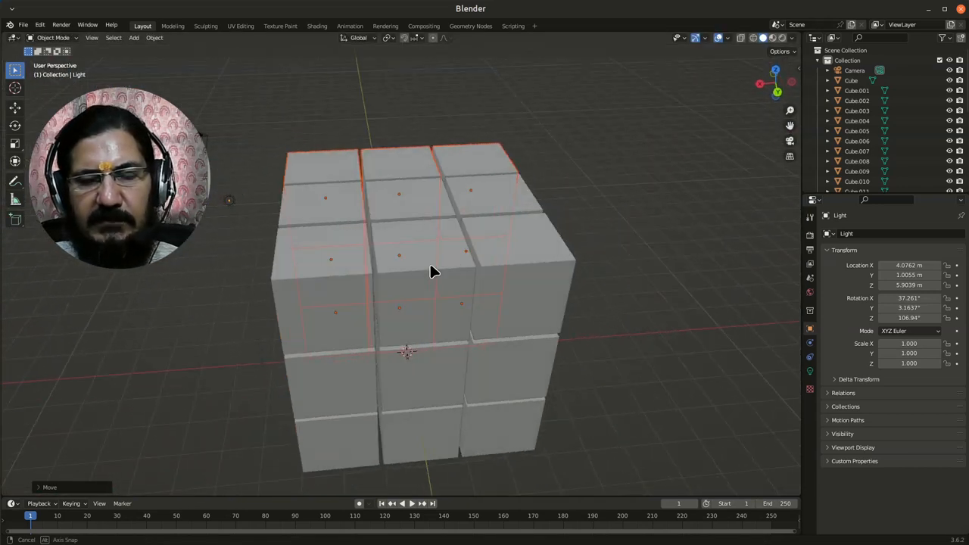
left_click_drag(431, 272, 589, 388)
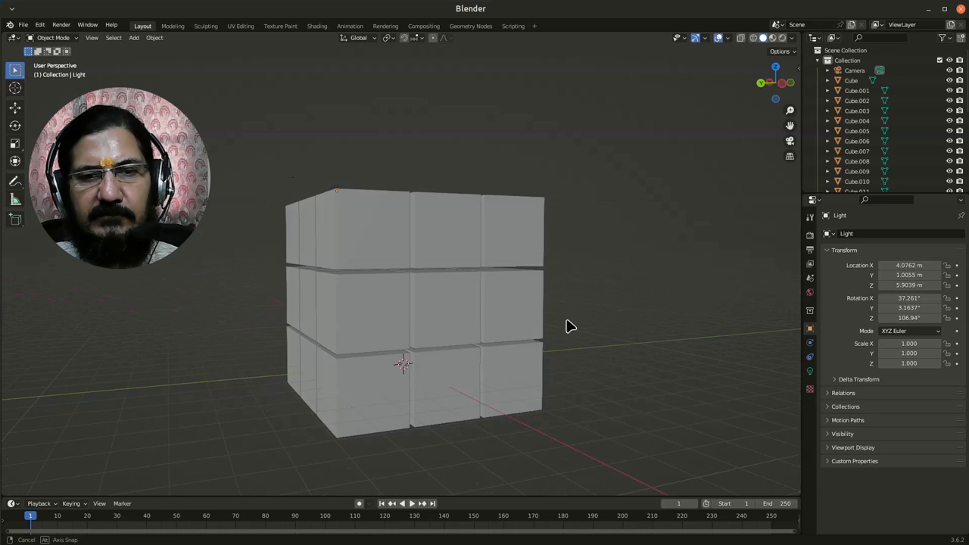
left_click_drag(571, 327, 505, 342)
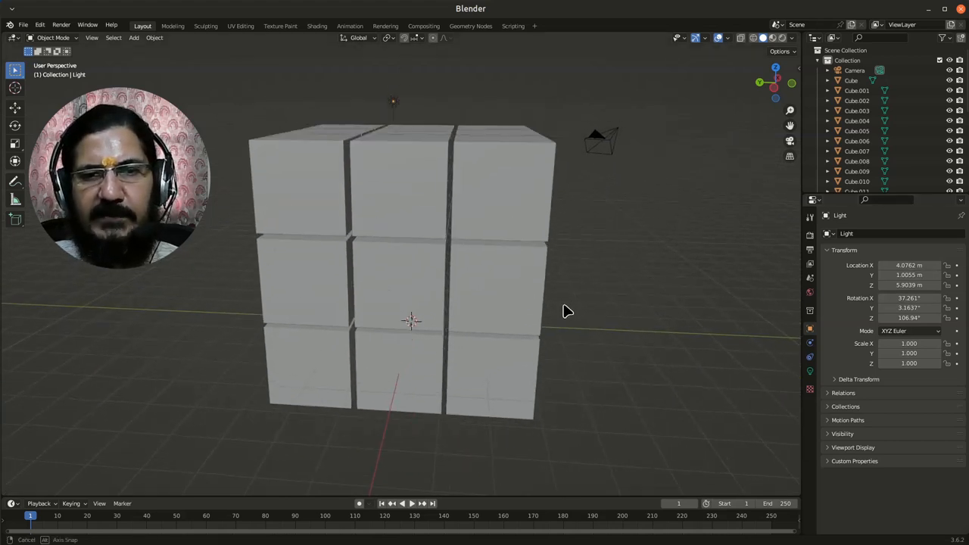
left_click_drag(568, 310, 527, 336)
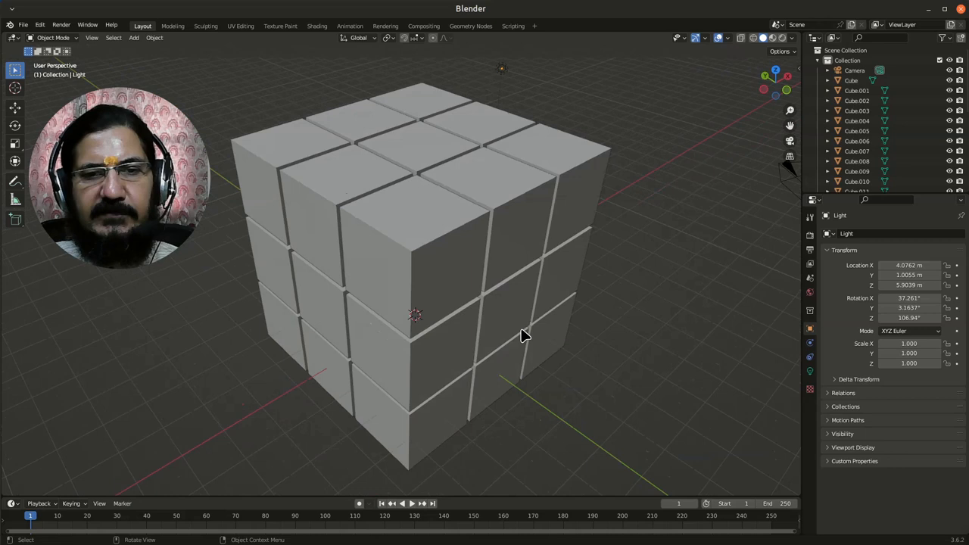
left_click_drag(527, 336, 552, 362)
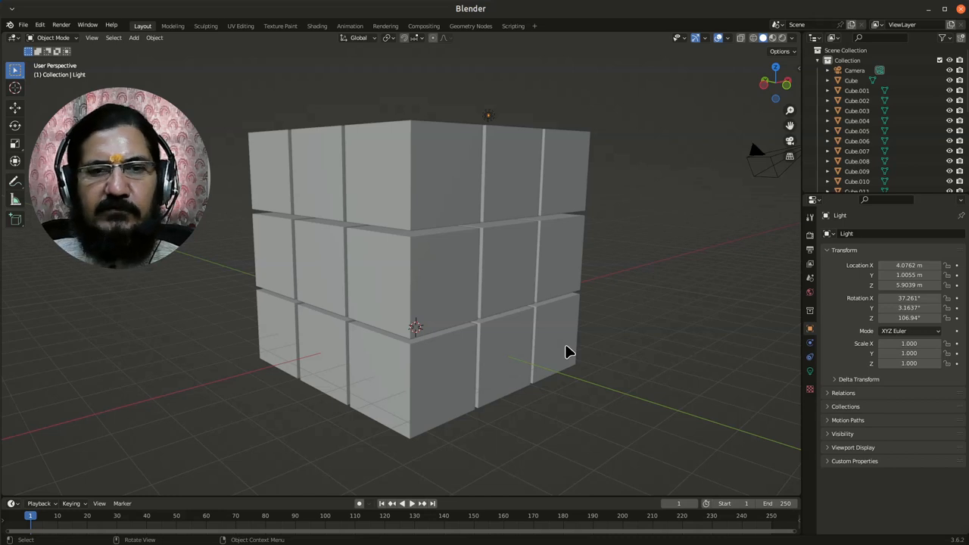
mouse_move(442, 300)
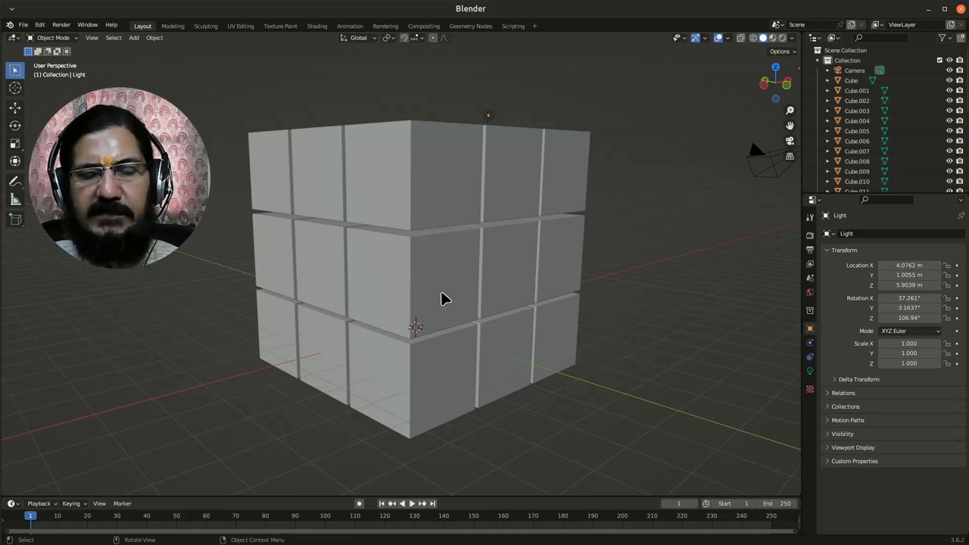
left_click_drag(445, 300, 451, 245)
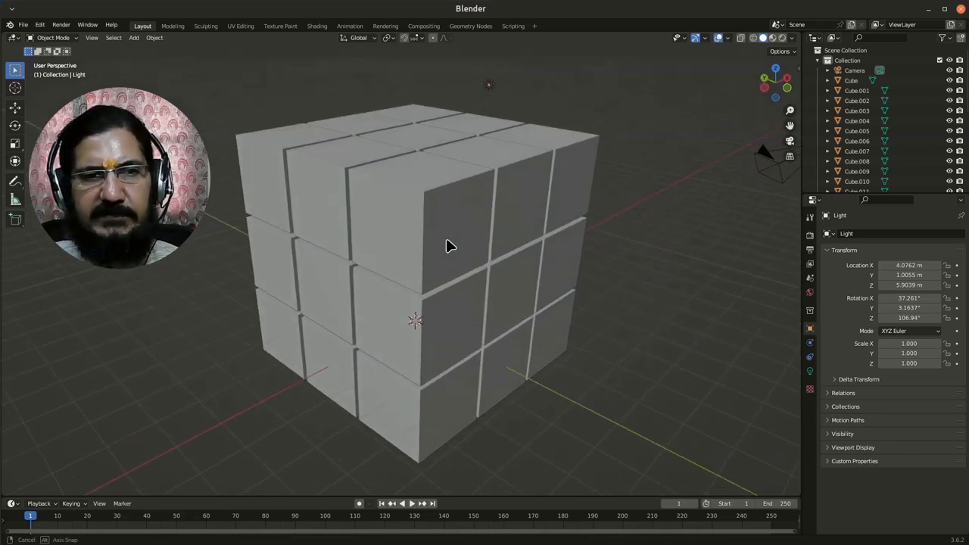
left_click_drag(451, 245, 518, 339)
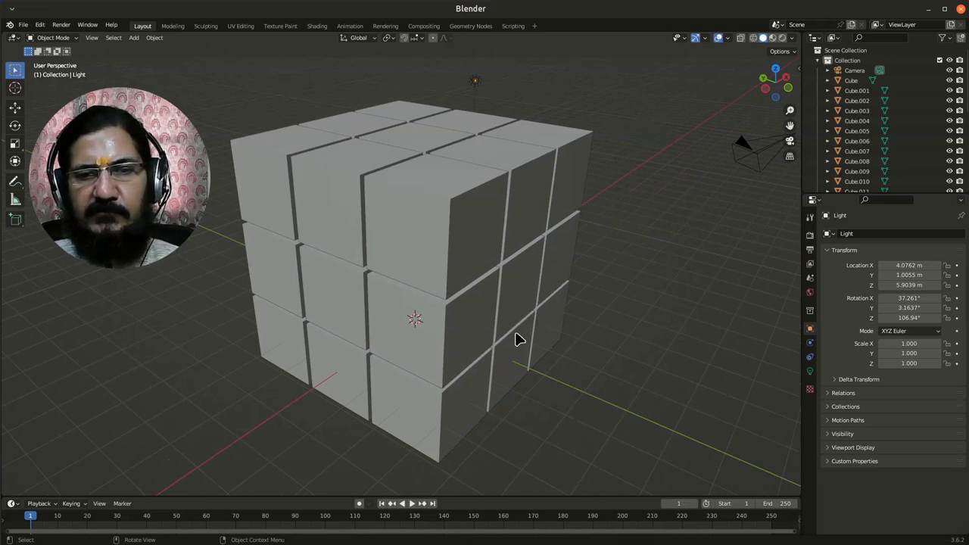
mouse_move(412, 235)
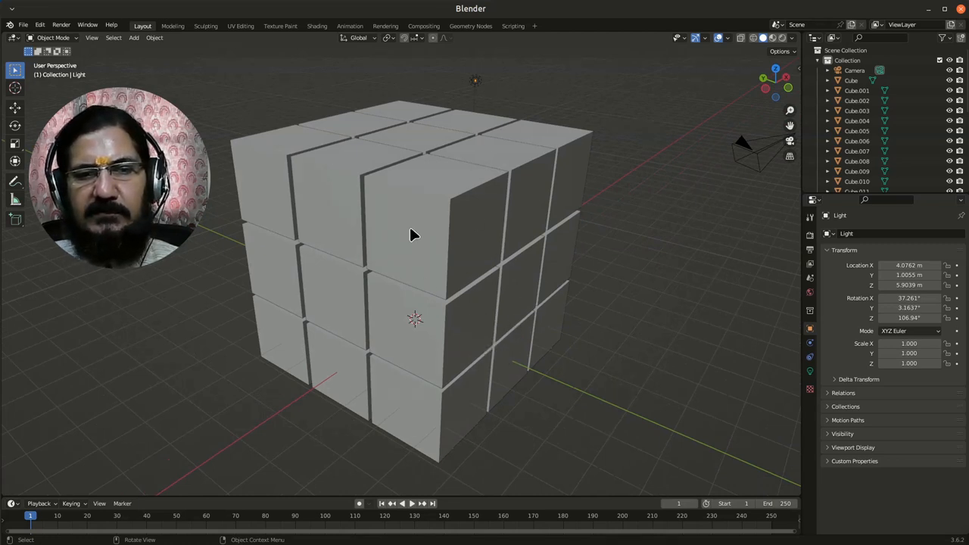
mouse_move(433, 291)
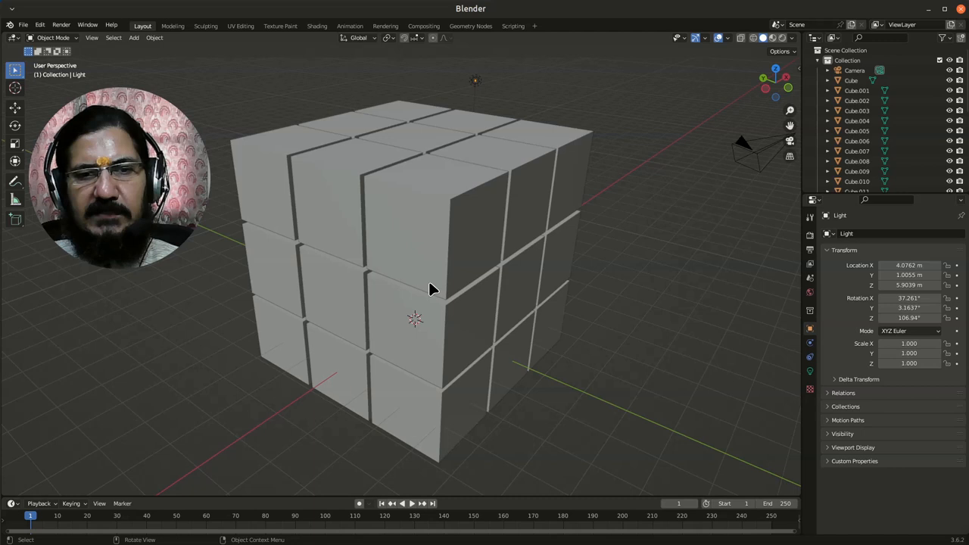
mouse_move(542, 339)
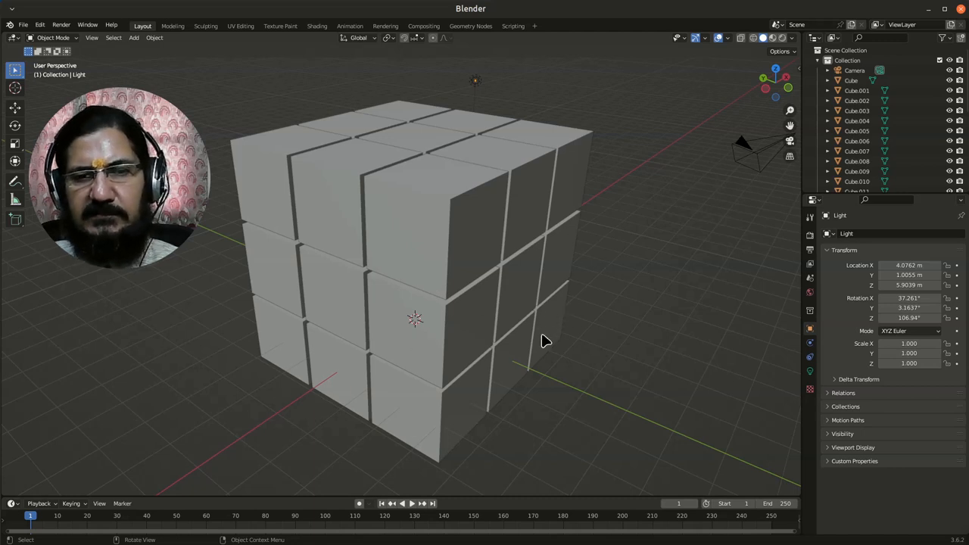